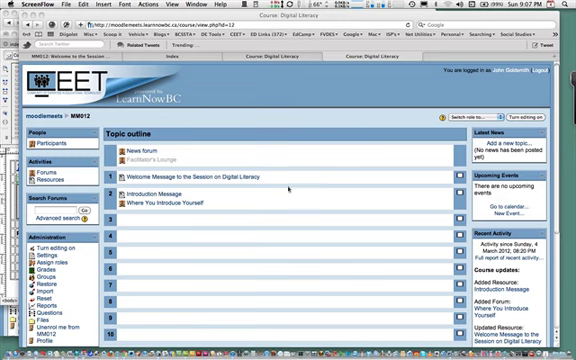
mouse_move(284, 200)
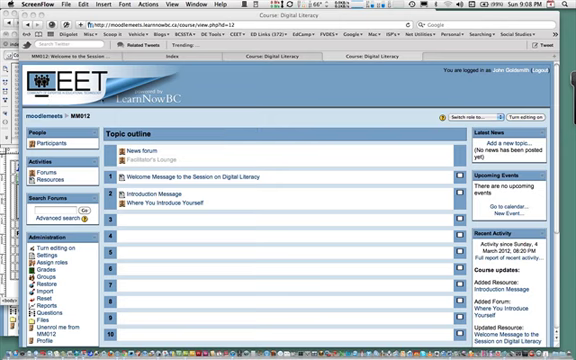
mouse_move(160, 120)
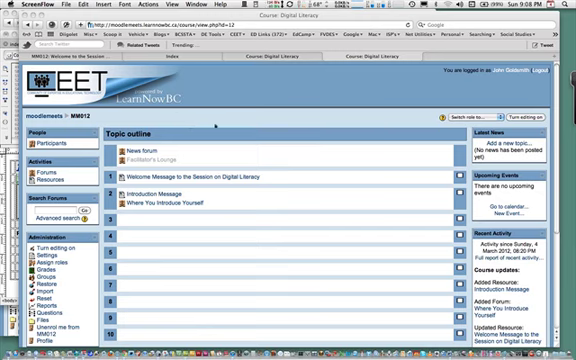
mouse_move(376, 198)
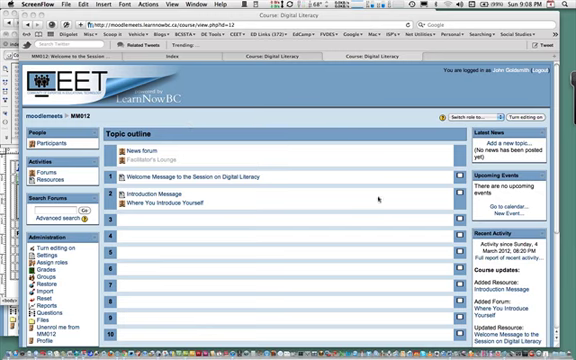
mouse_move(308, 152)
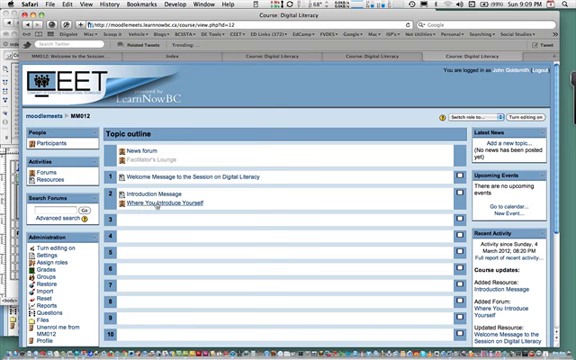
left_click(170, 204)
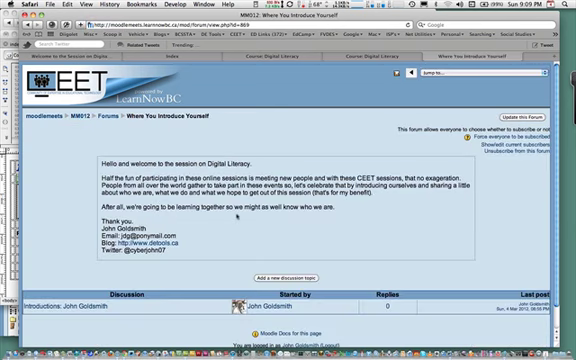
mouse_move(236, 216)
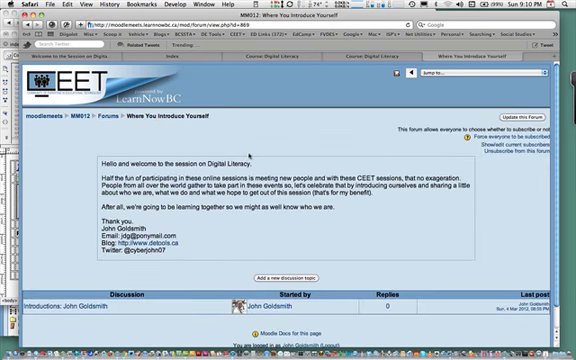
scroll("up", 3)
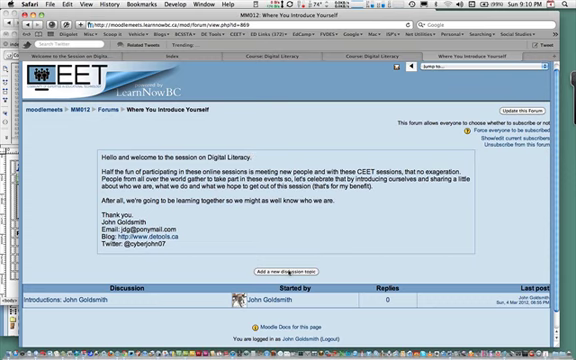
left_click(288, 268)
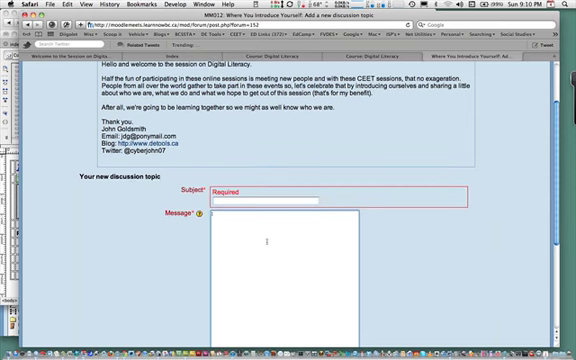
scroll("down", 3)
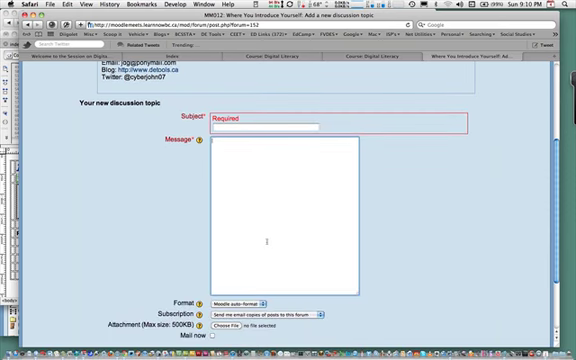
scroll("down", 3)
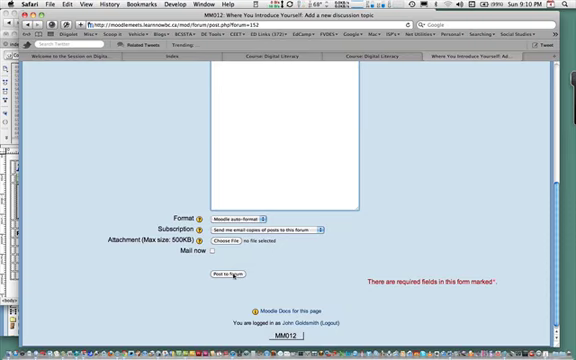
mouse_move(270, 272)
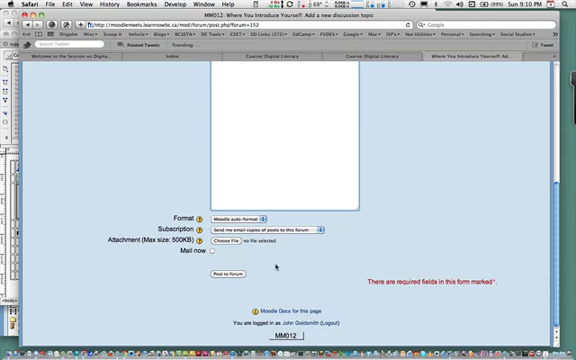
scroll("up", 3)
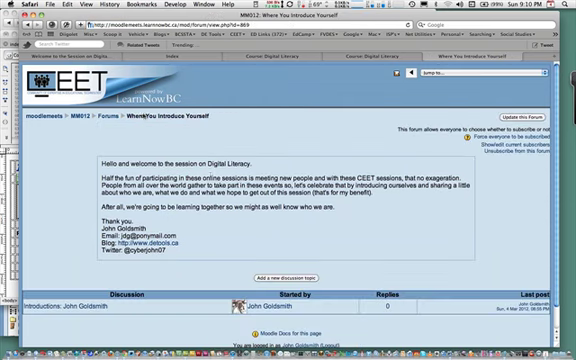
scroll("down", 3)
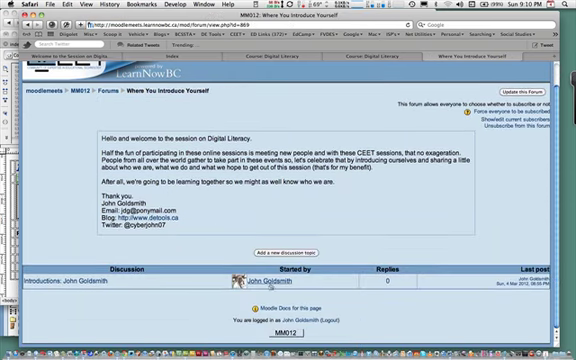